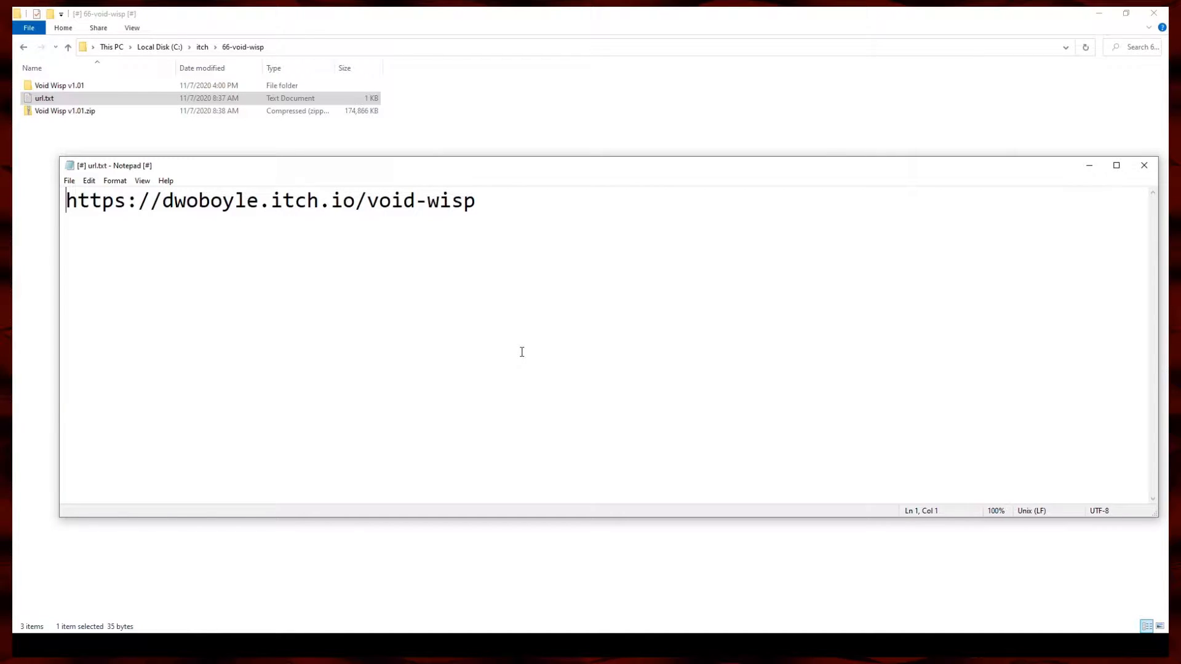
mouse_move(253, 276)
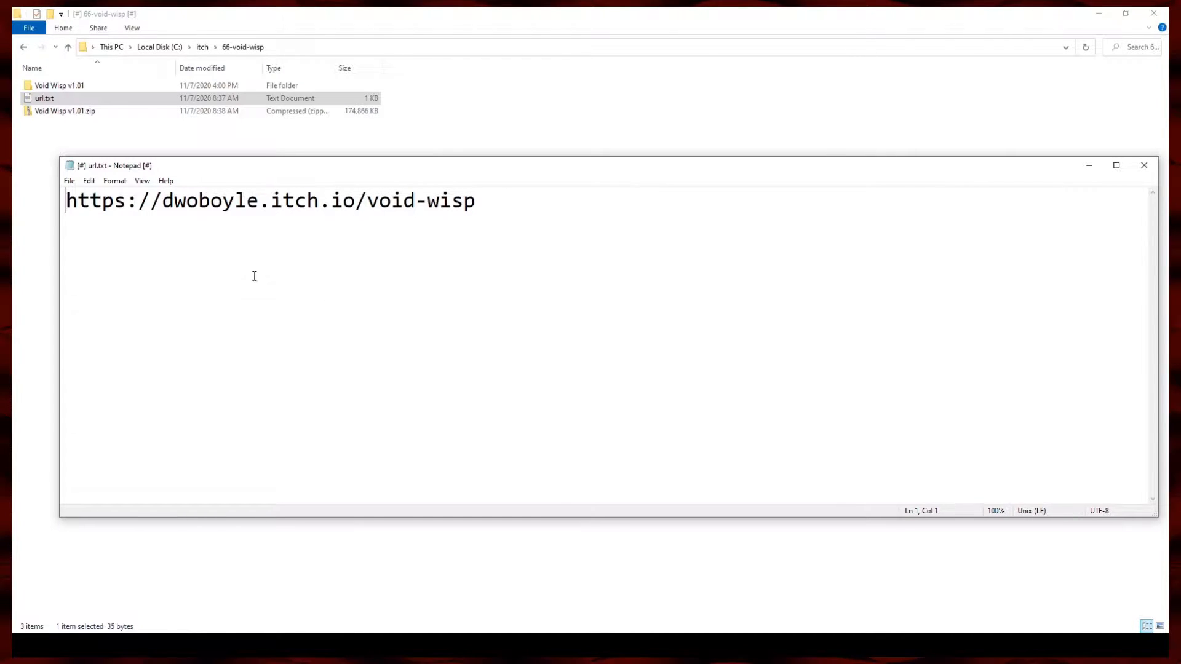
Step: Open the Void Wisp v1.01 folder in File Explorer after closing the url.txt note
double_click(177, 201)
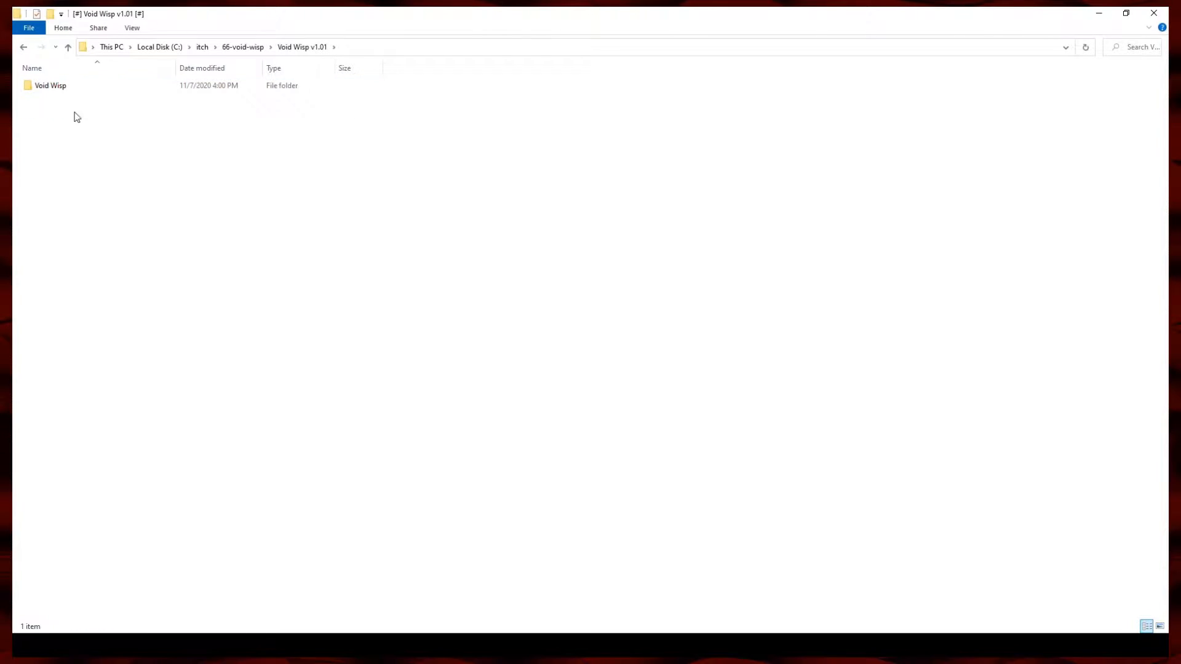
Step: Run Void Wisp.exe from the inner Void Wisp folder and dismiss its TestPlatformer path error
double_click(51, 85)
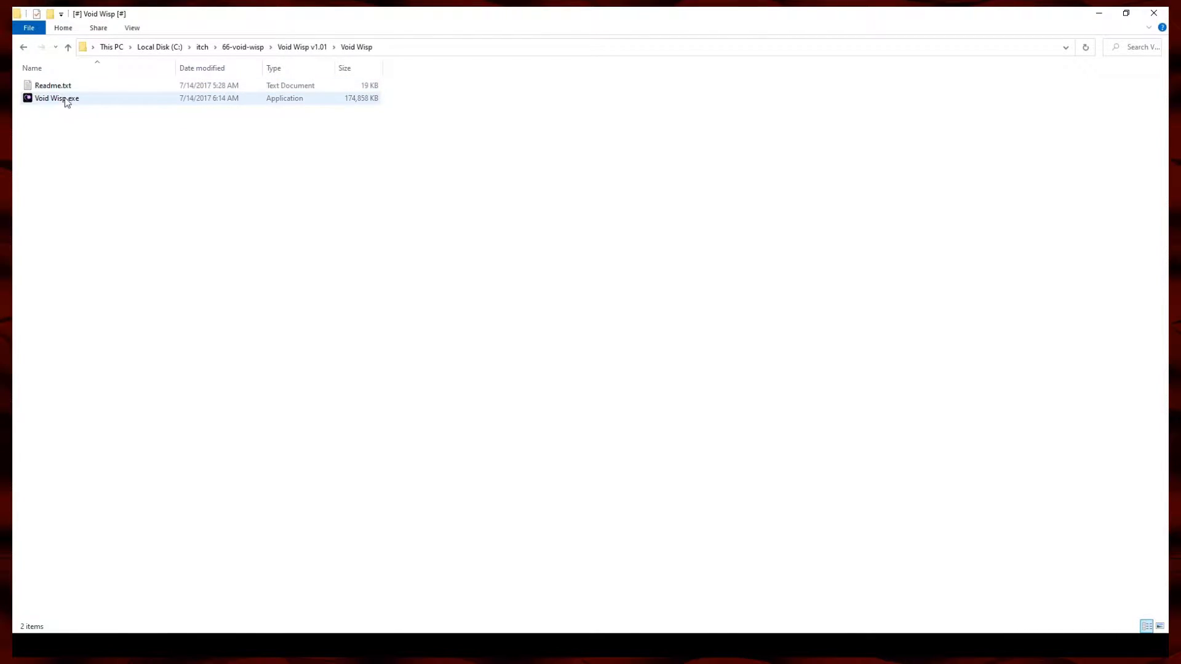
click(53, 85)
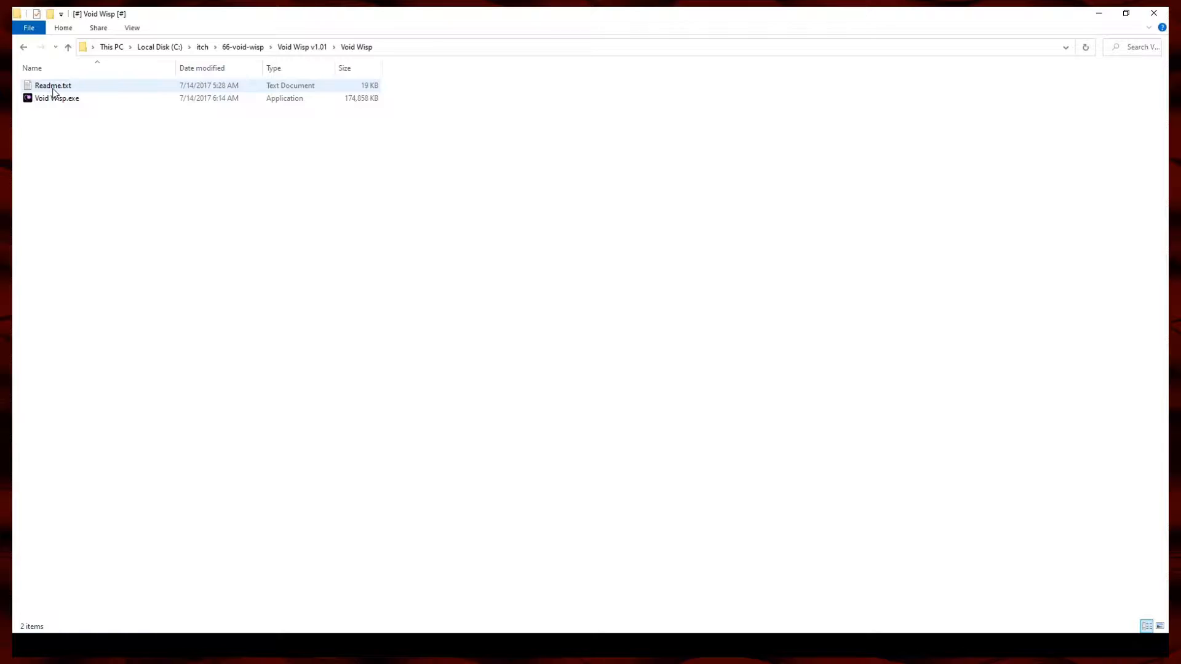
click(57, 99)
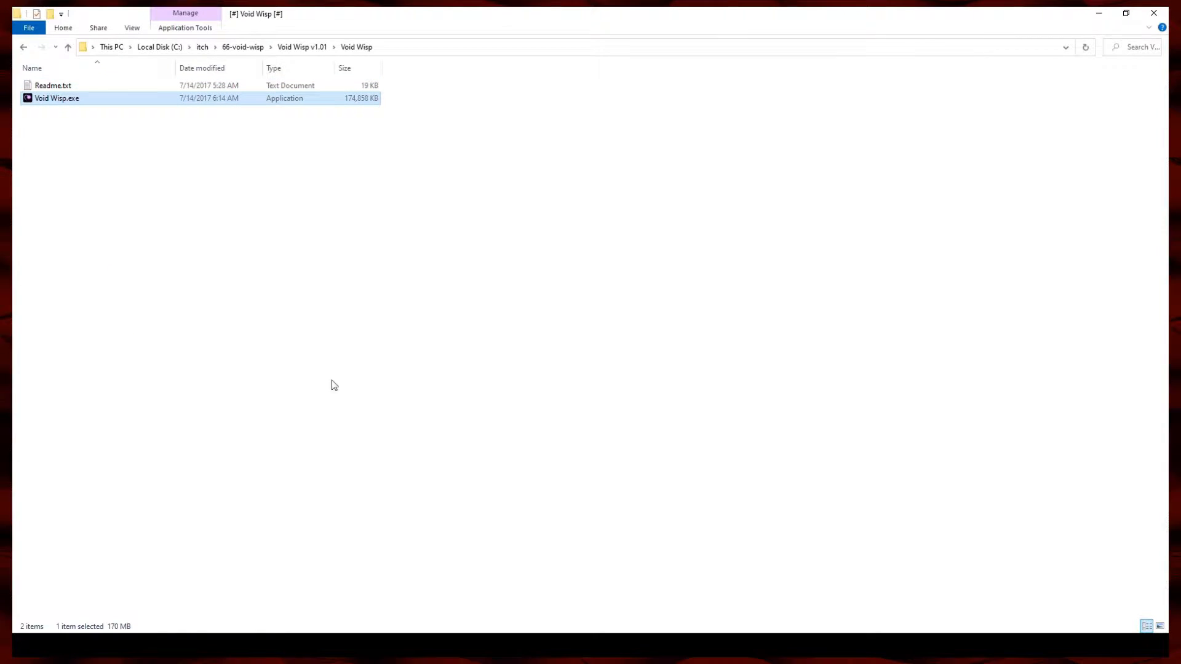
mouse_move(360, 387)
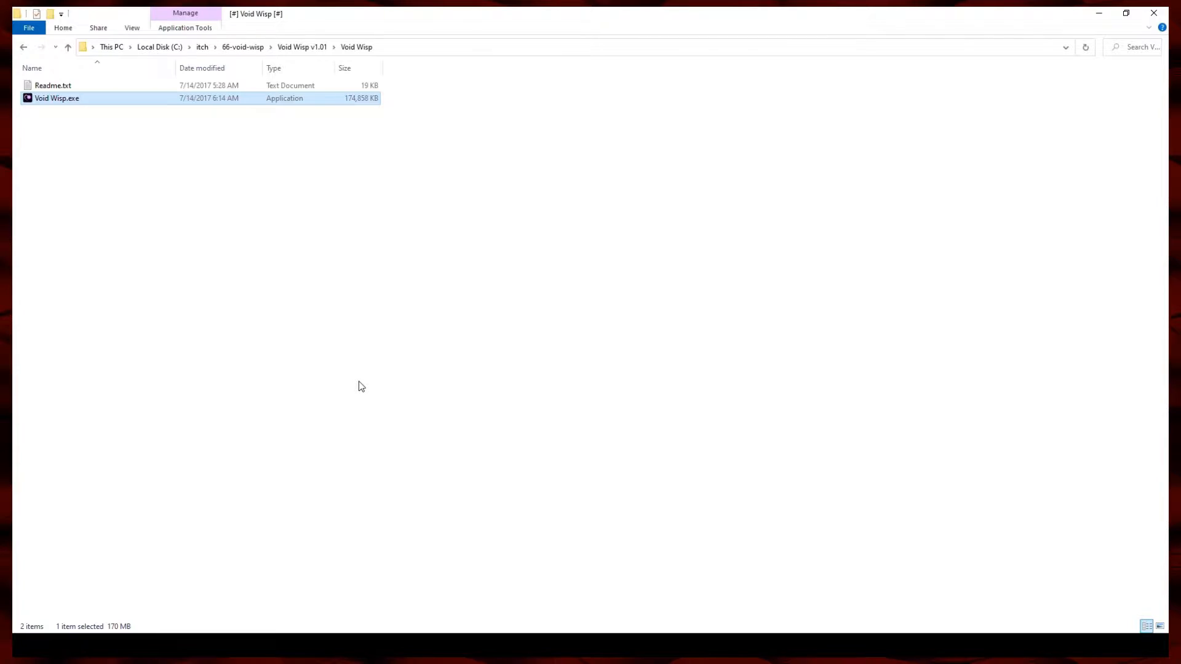
double_click(57, 98)
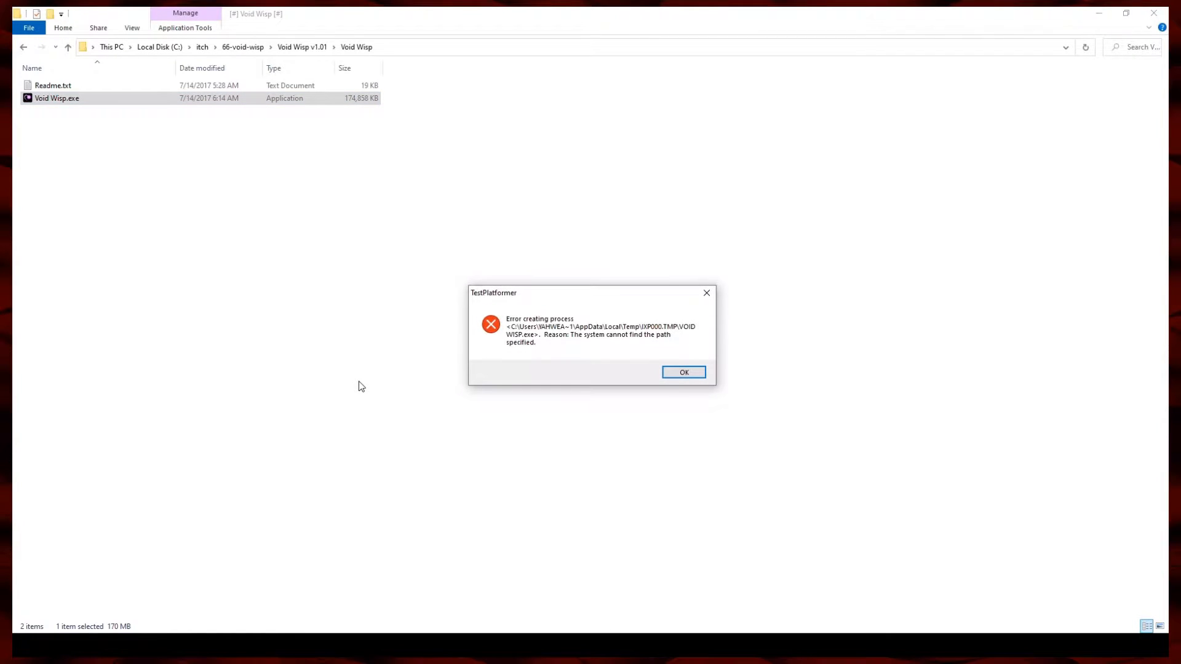
mouse_move(600, 403)
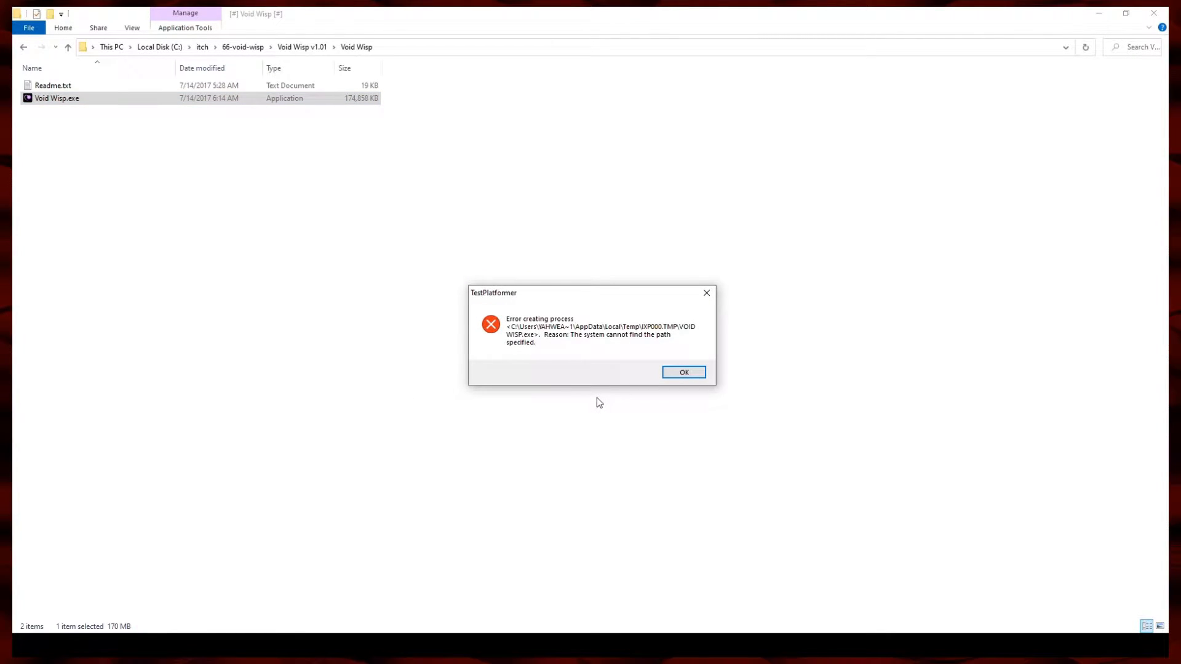
click(683, 372)
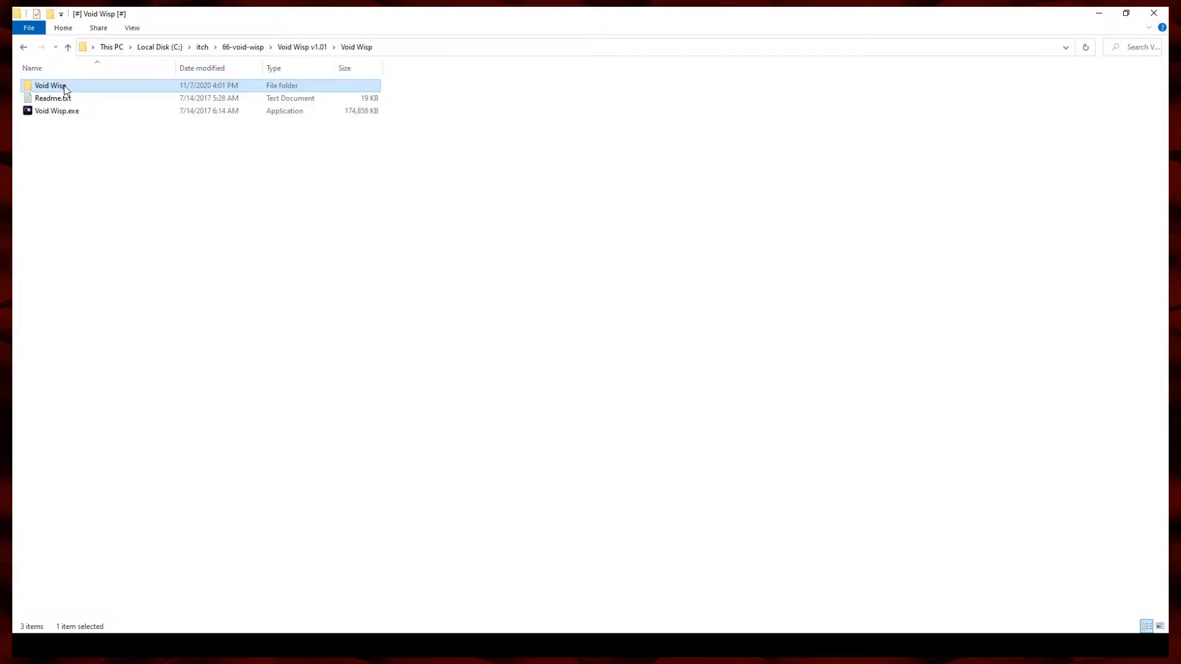
Step: Open the newly extracted Void Wisp folder and launch VOID WISP.exe, which reports a code error
double_click(49, 85)
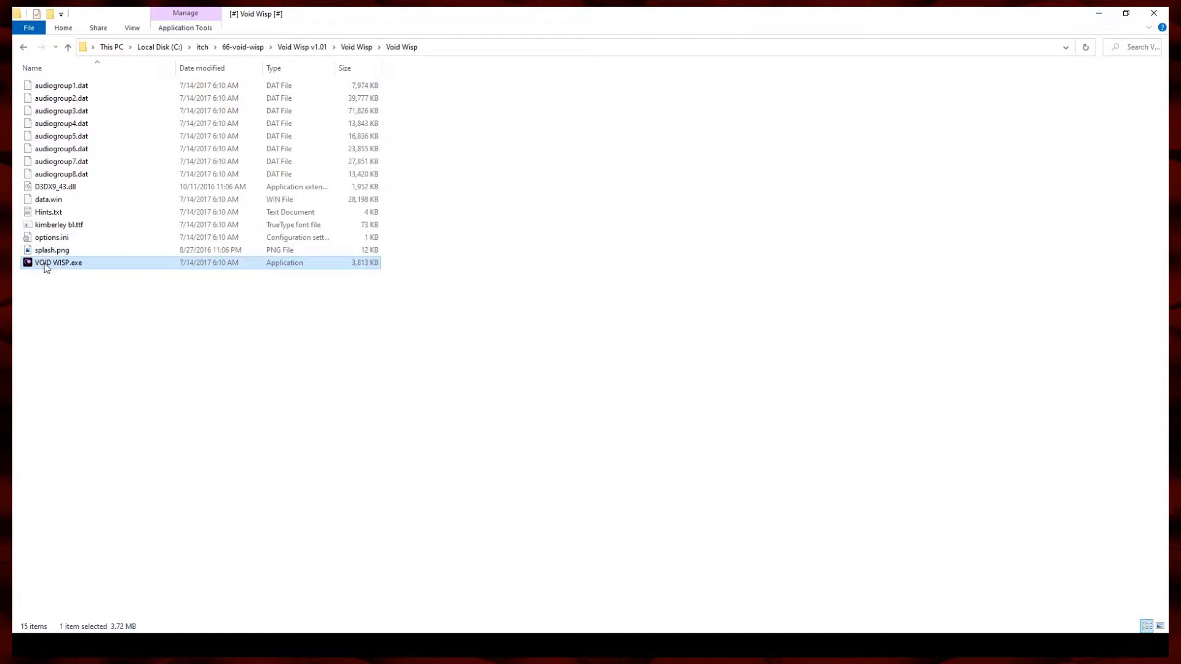
mouse_move(471, 428)
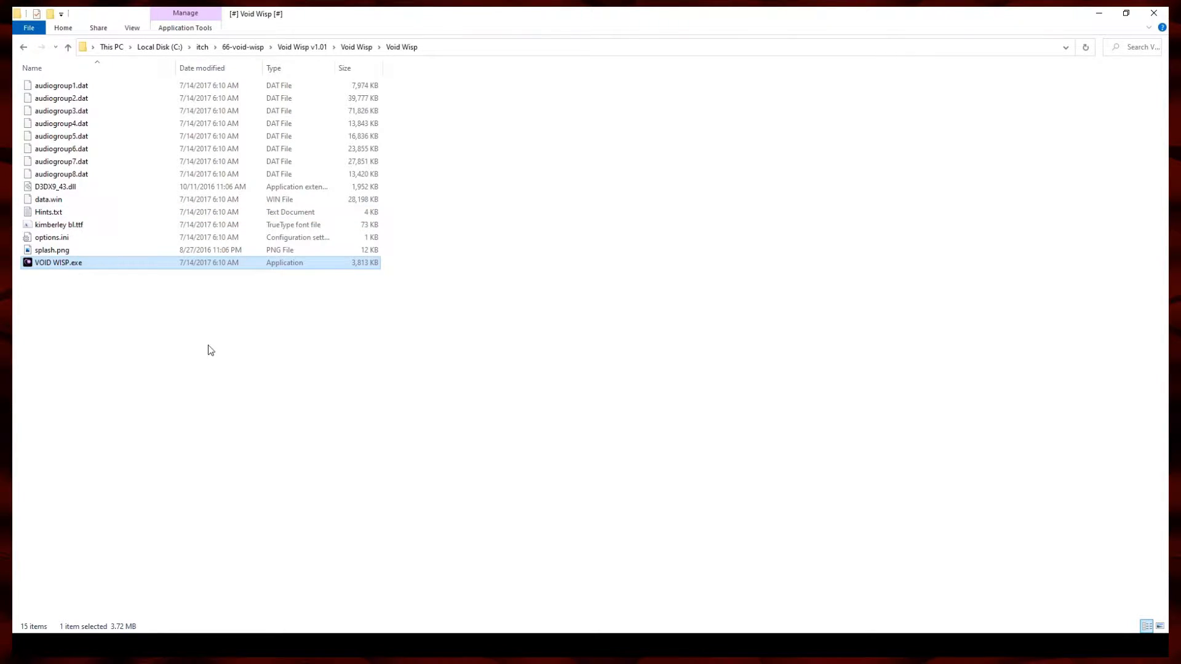
mouse_move(283, 351)
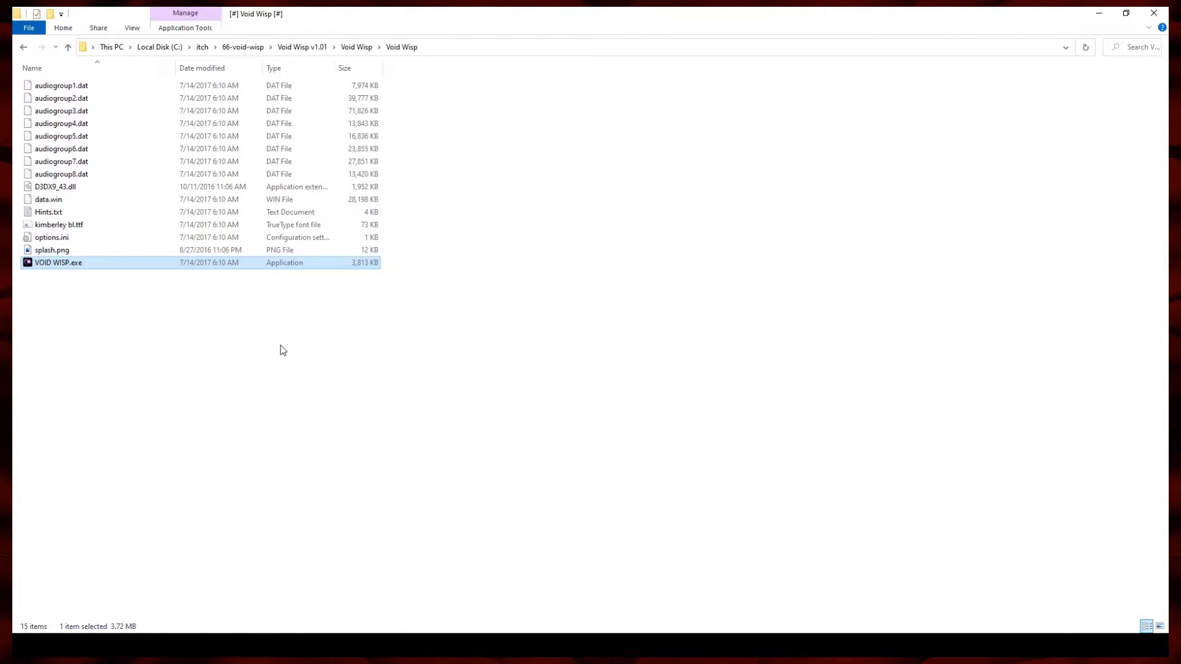
double_click(58, 262)
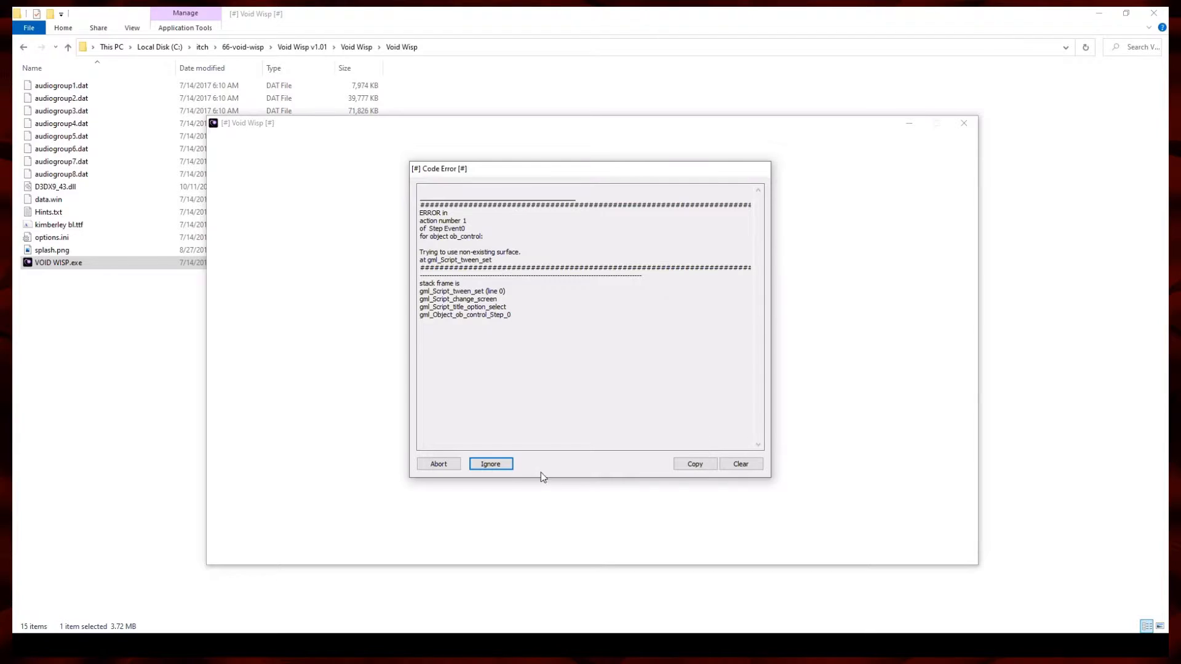
Step: Ignore the code error, turn Fullscreen On in Options, and return to the title screen
click(491, 464)
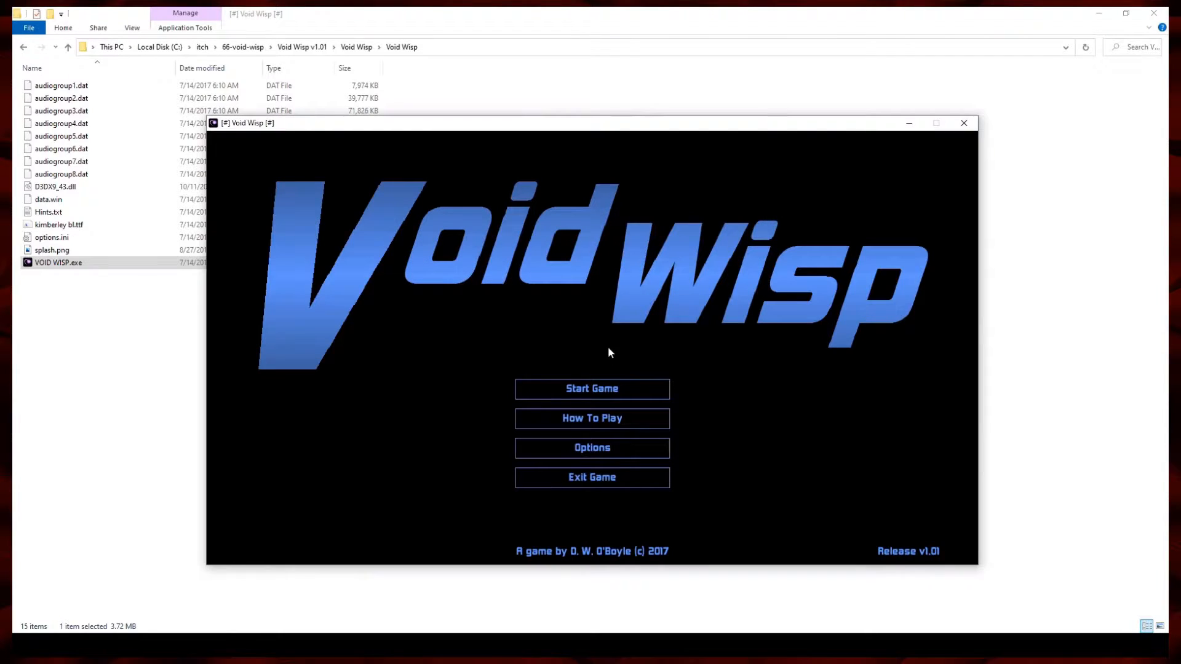
mouse_move(643, 149)
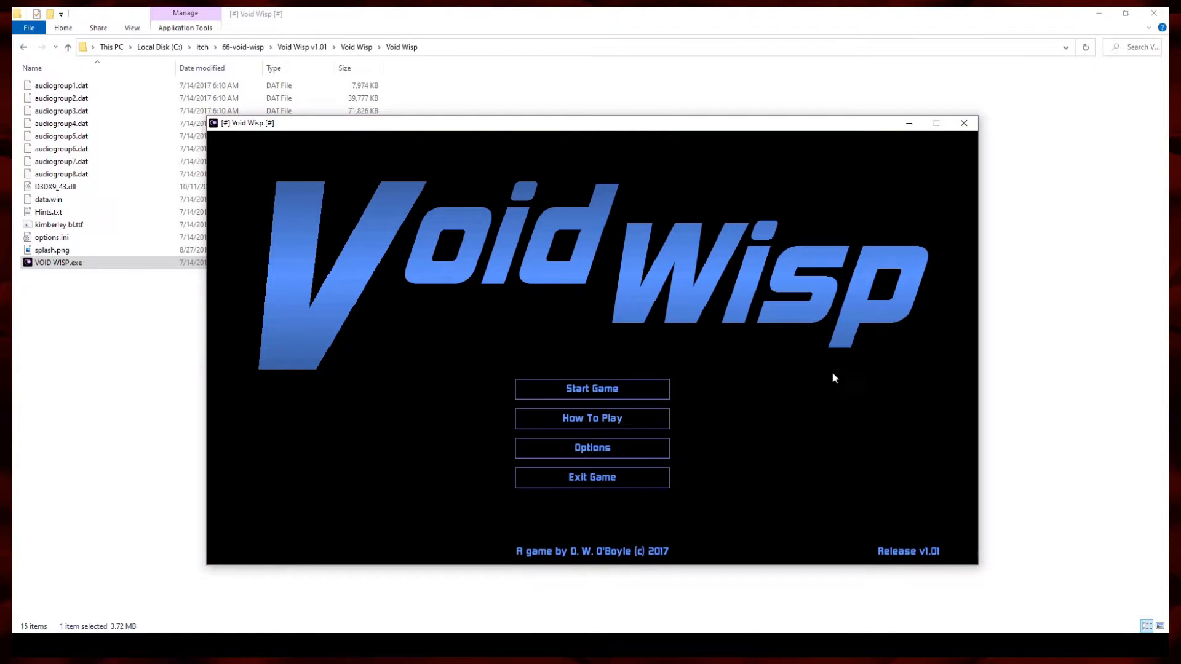
mouse_move(582, 566)
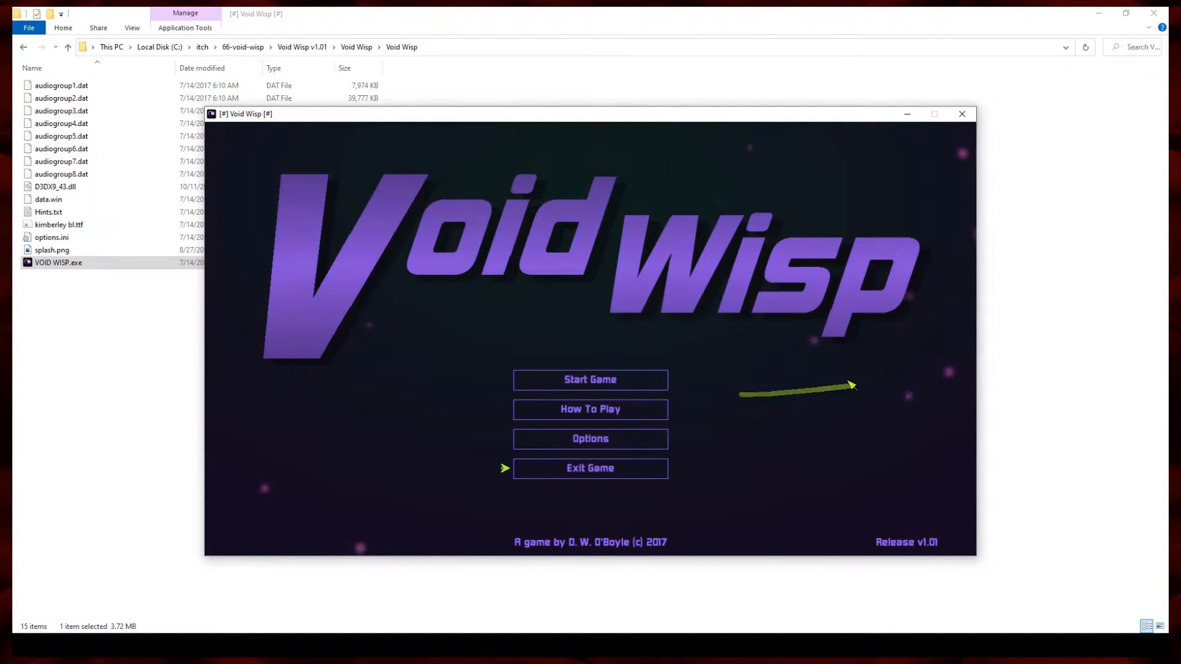
click(590, 438)
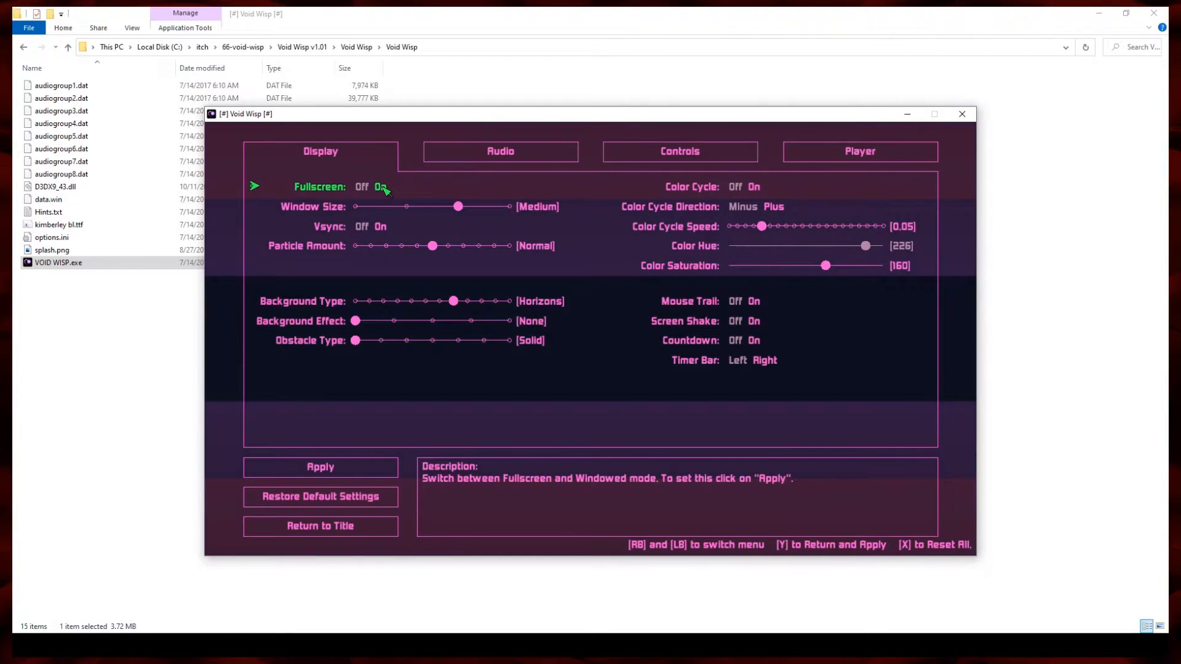
click(320, 467)
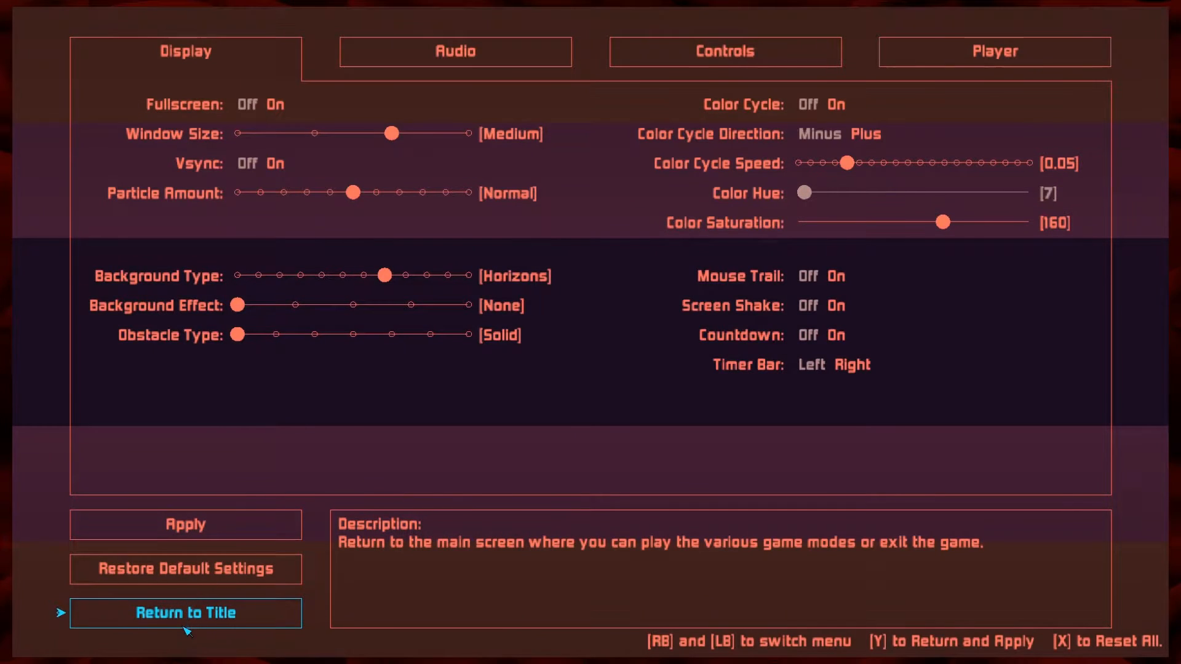
click(185, 613)
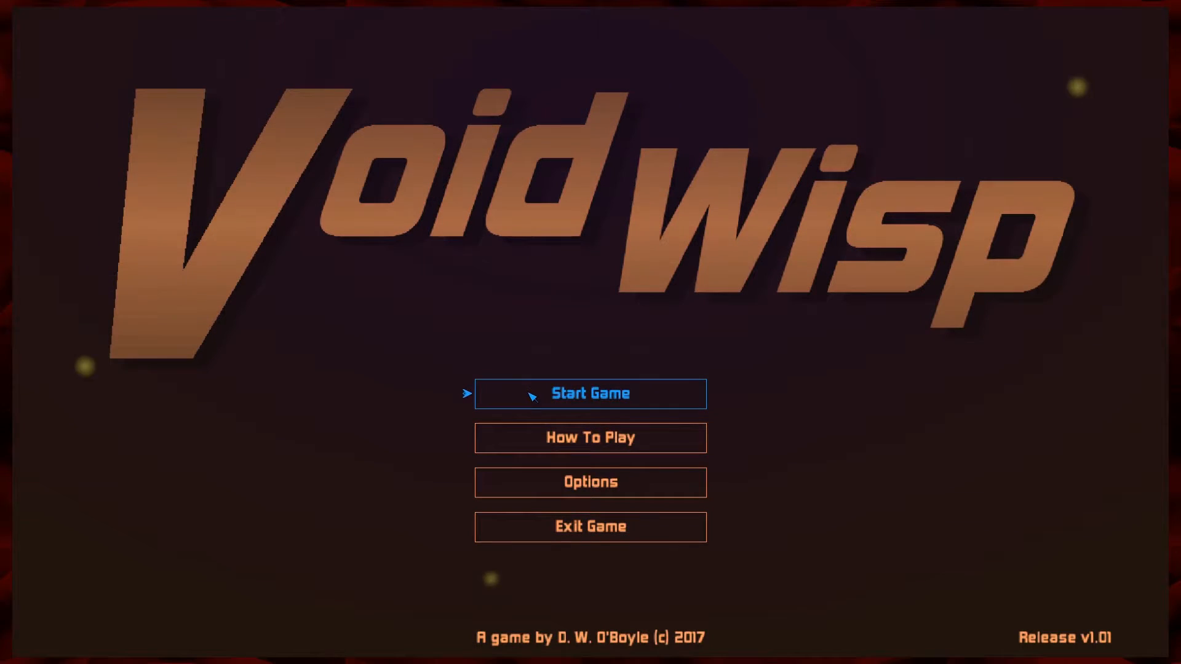
Step: Start a Classic mode game from the title screen and play until the wisp is lost at score 0
click(590, 394)
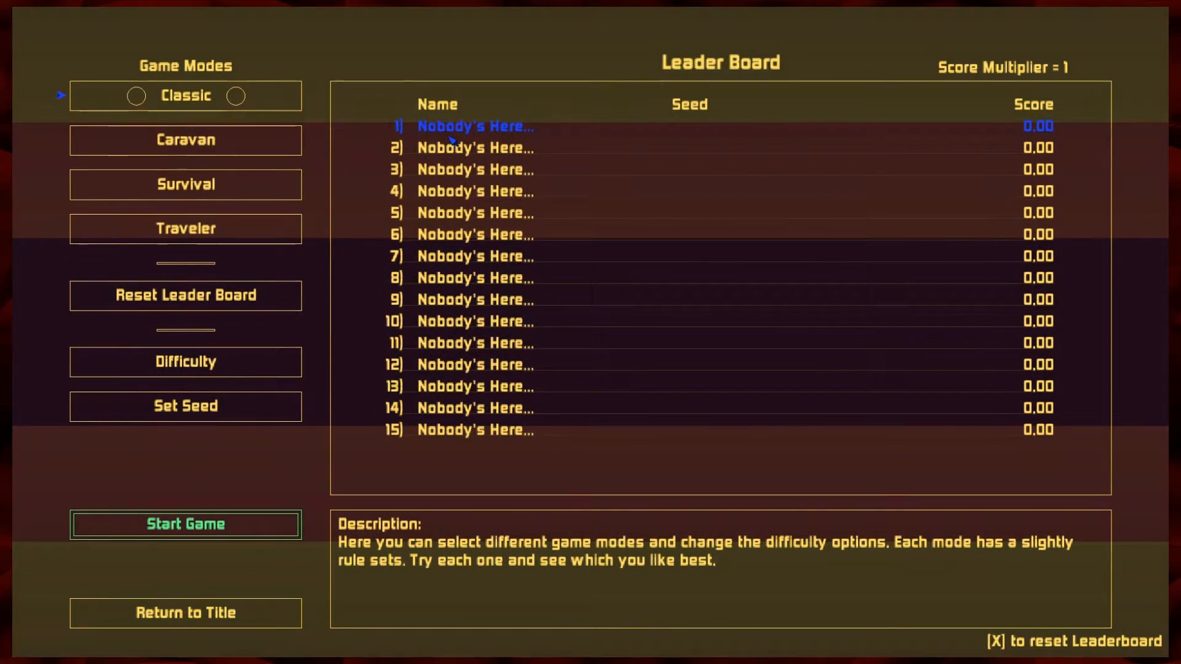
click(184, 524)
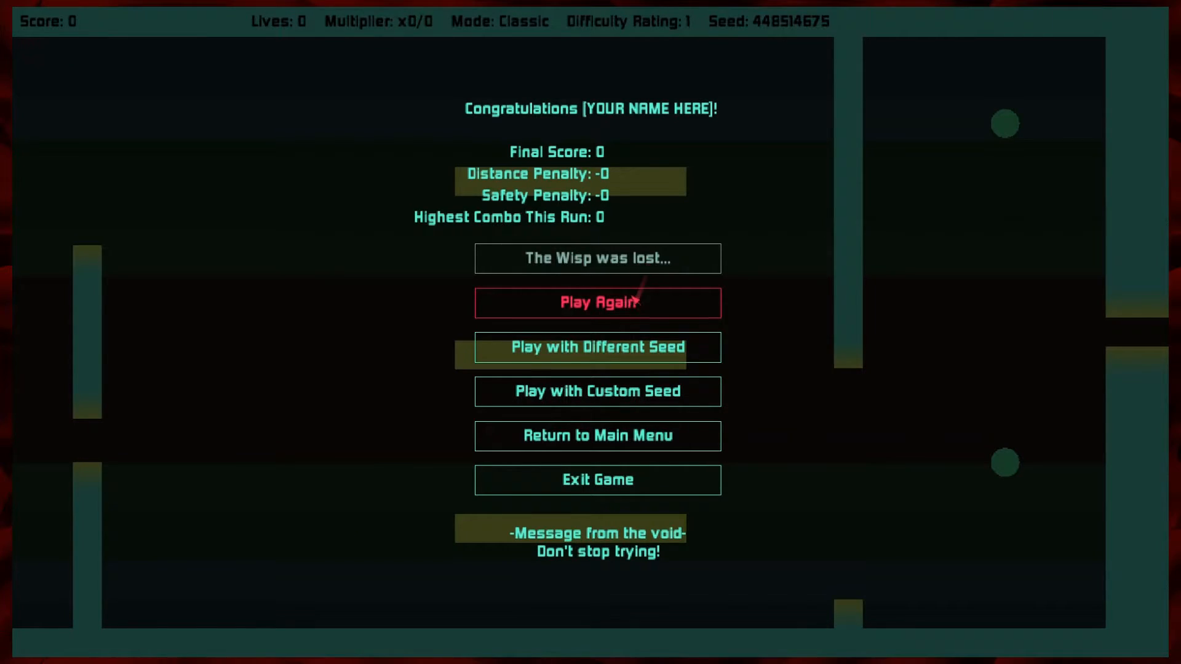
Step: Replay the level, entering 'GAME SO HARD' after the 2.69-point run and 'THIS GAM' on a later name prompt
click(597, 302)
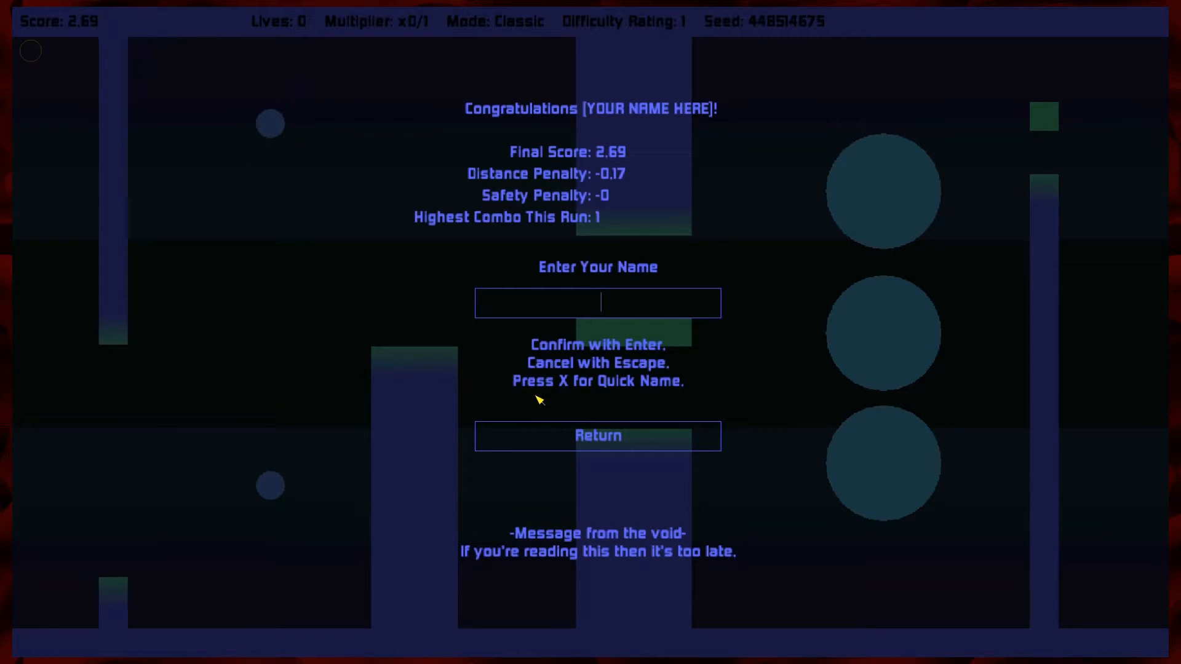
text(GAME SO HARD)
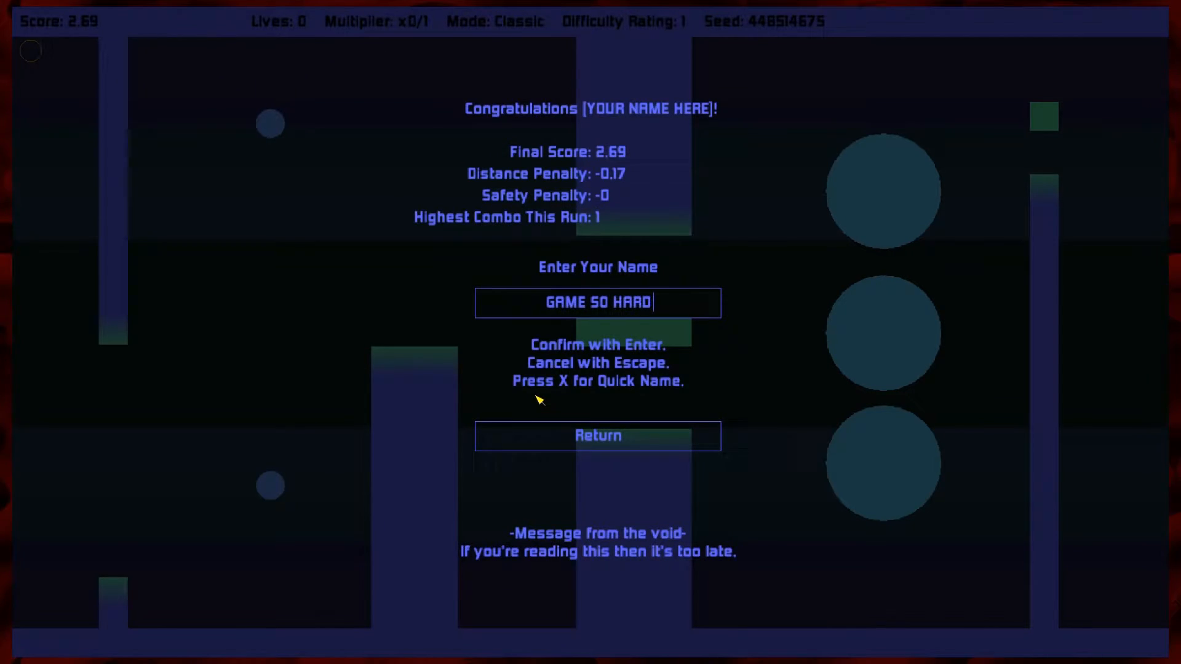
key(enter)
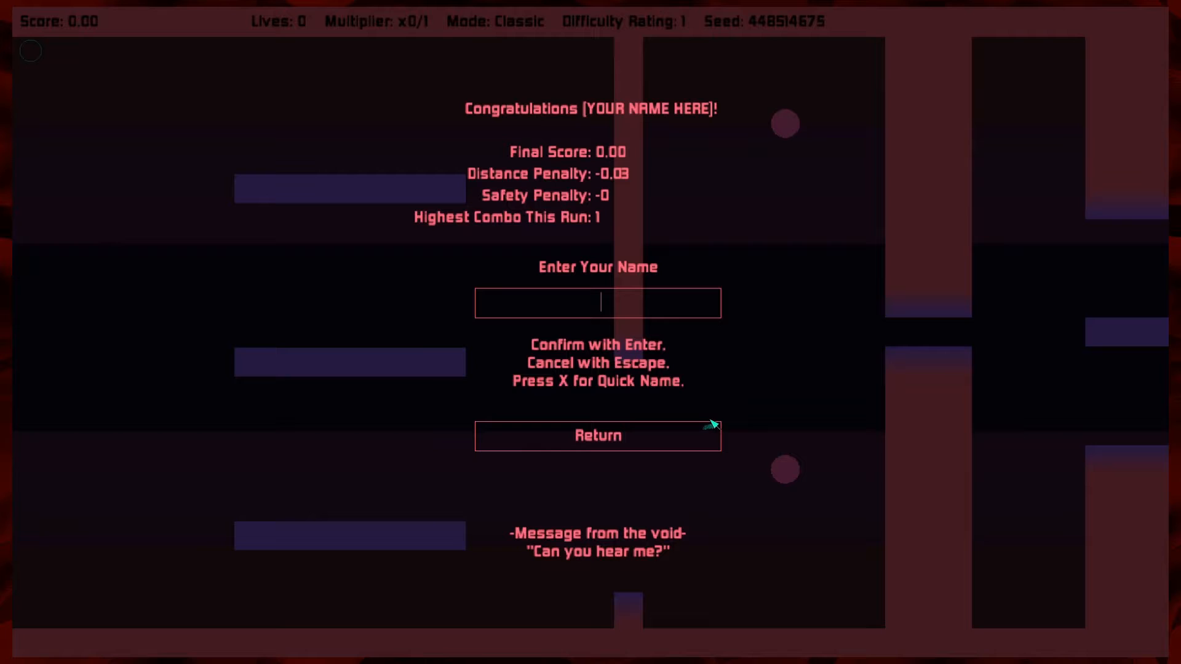
text(THIS GAM)
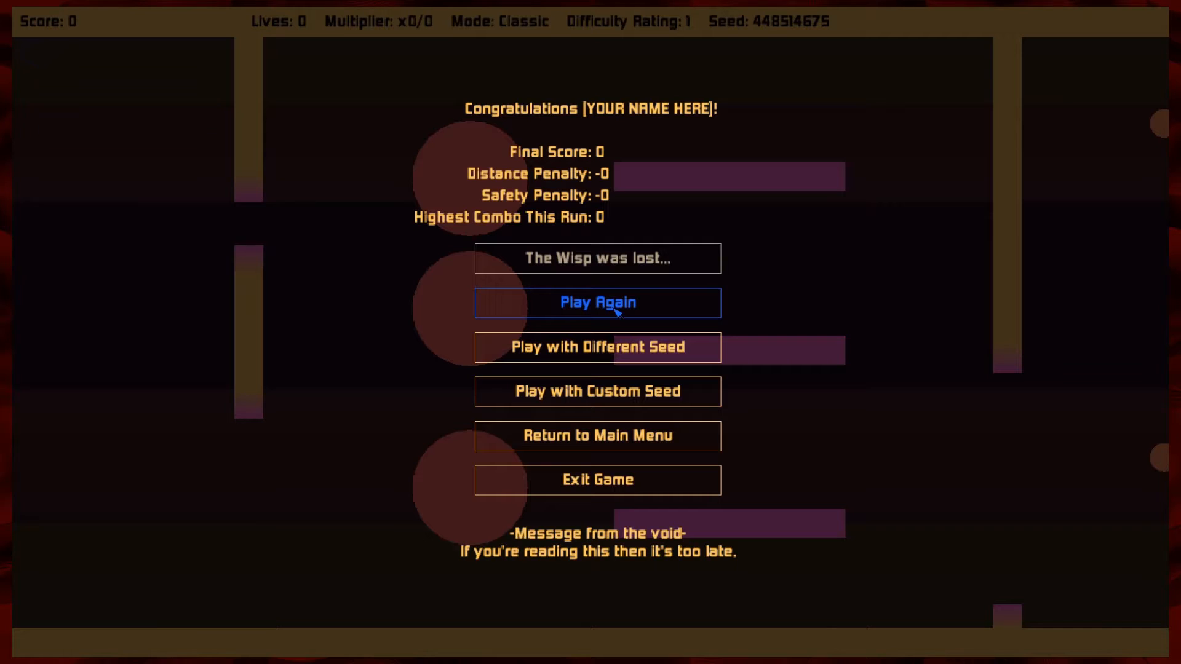
Step: Replay the Classic level once more, reaching a combo of 4 before dying at the name prompt
click(596, 303)
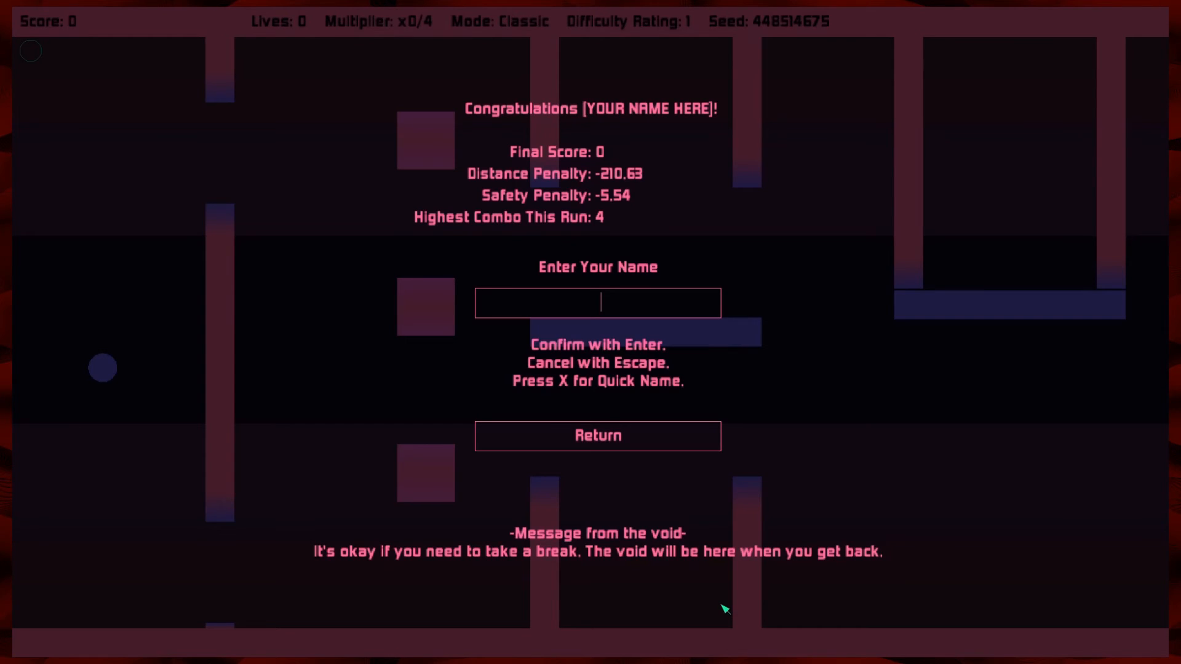
Step: Save the combo-4 run's score under the name 'I died' and return to the results menu
text(I died)
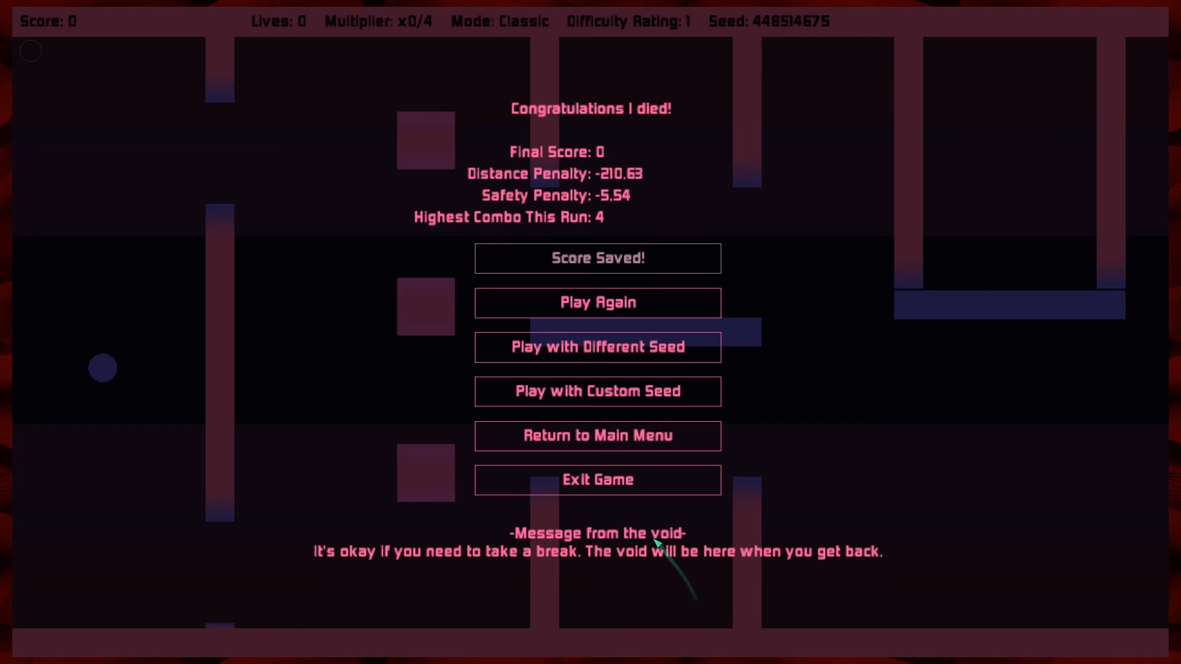
mouse_move(649, 543)
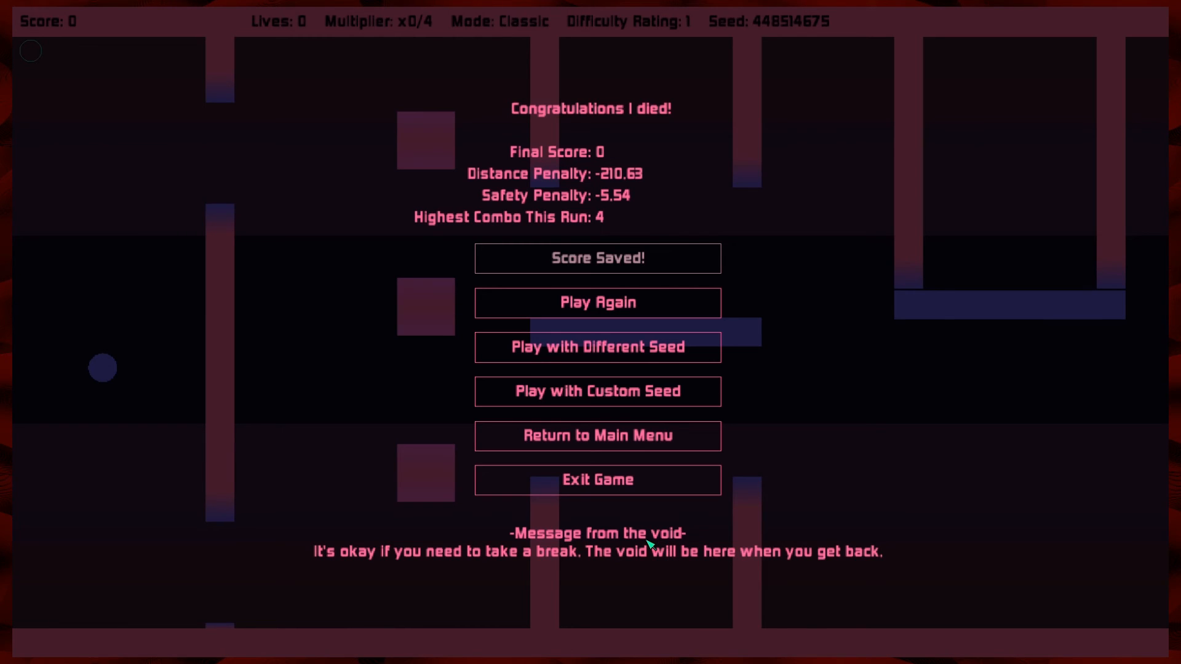